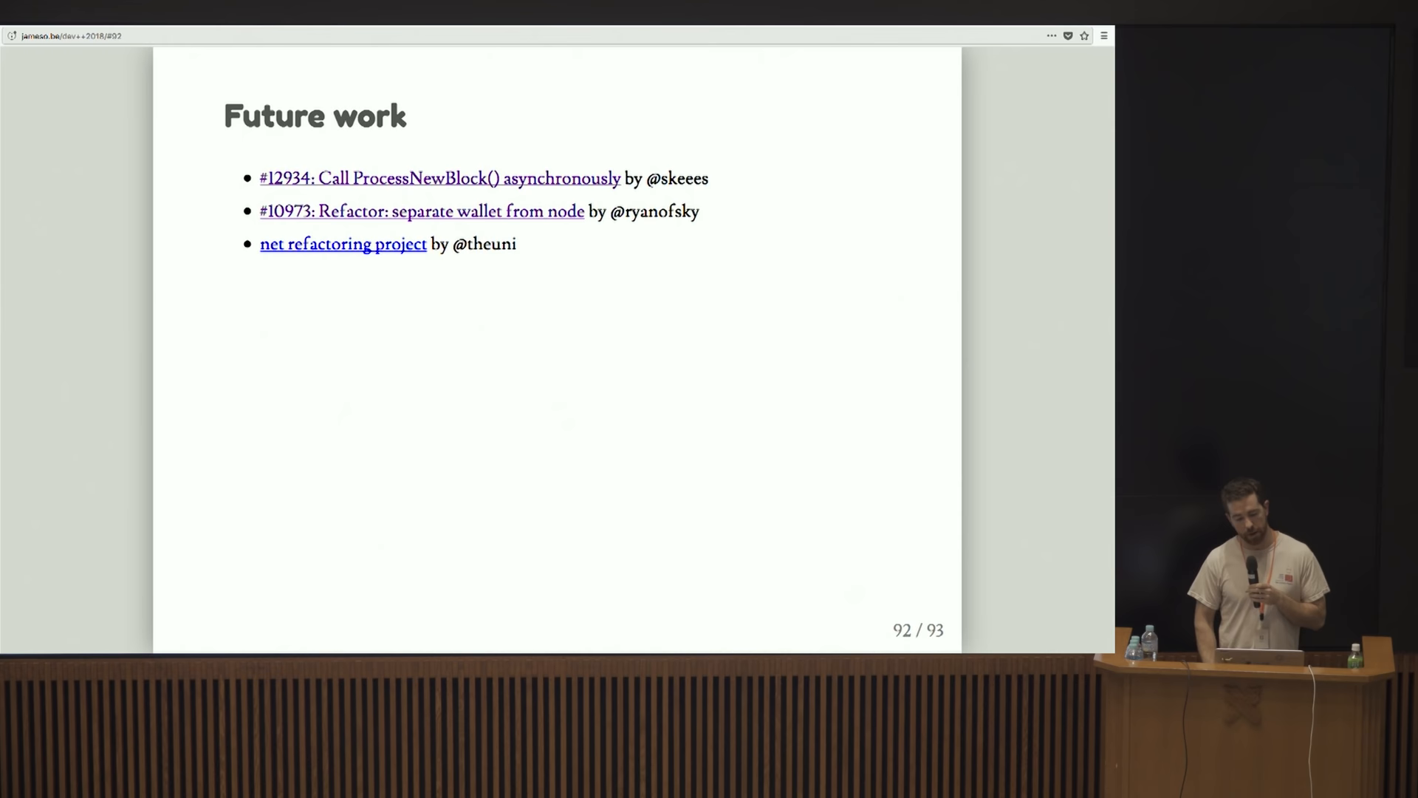
key(Right)
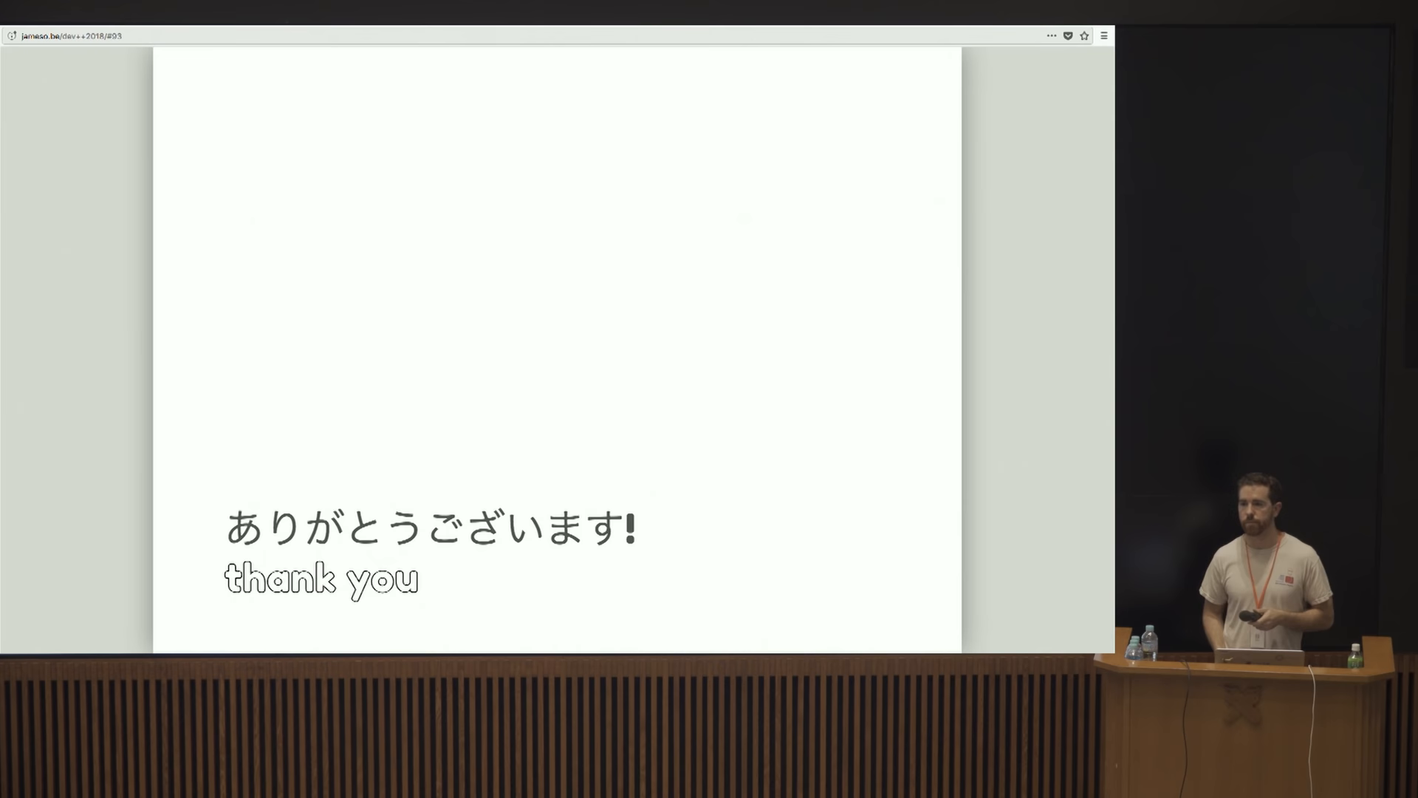